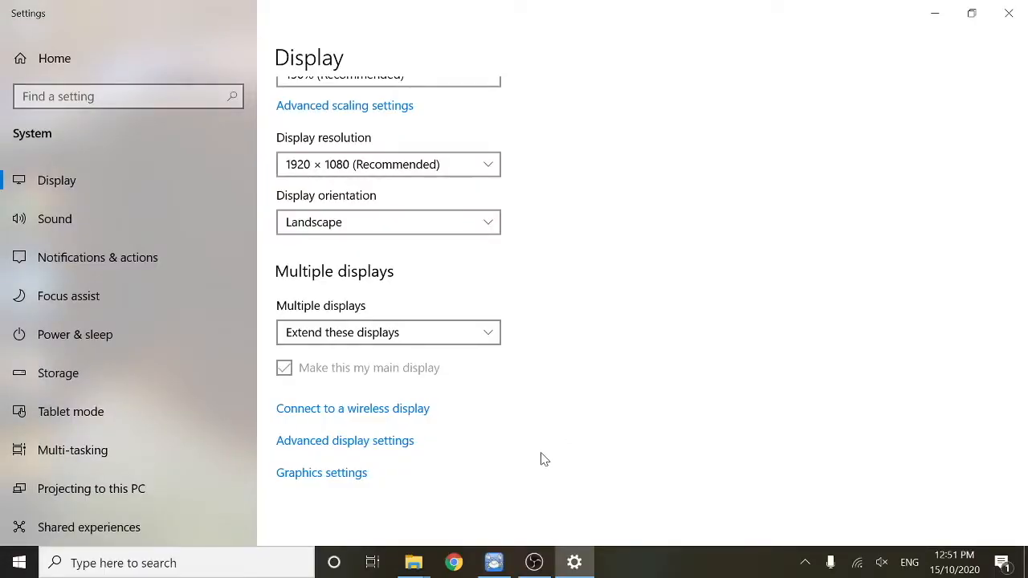
mouse_move(388, 460)
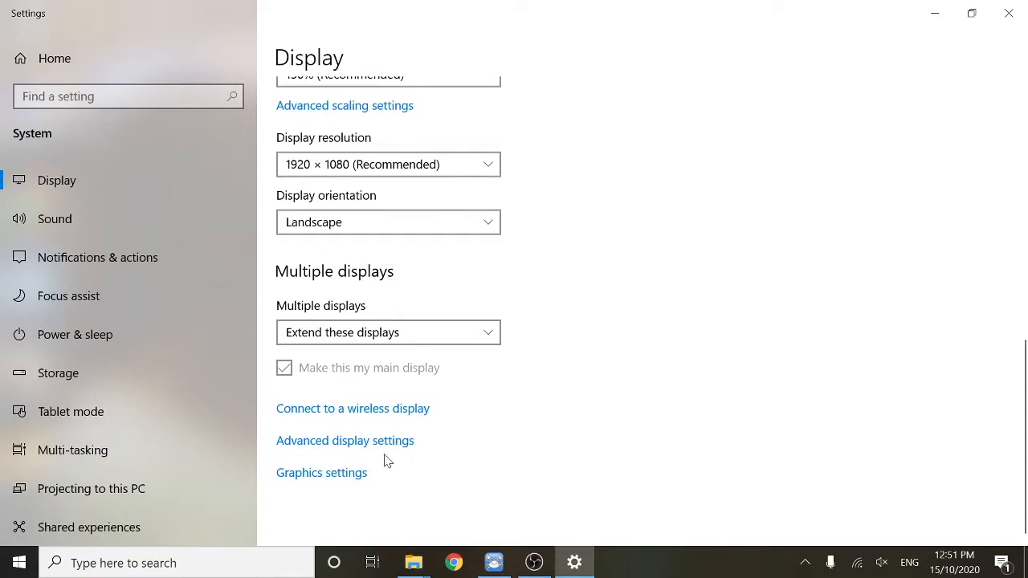
- View advanced display settings for Display 2: espresso 15 (1920×1080, 59 Hz)
click(344, 440)
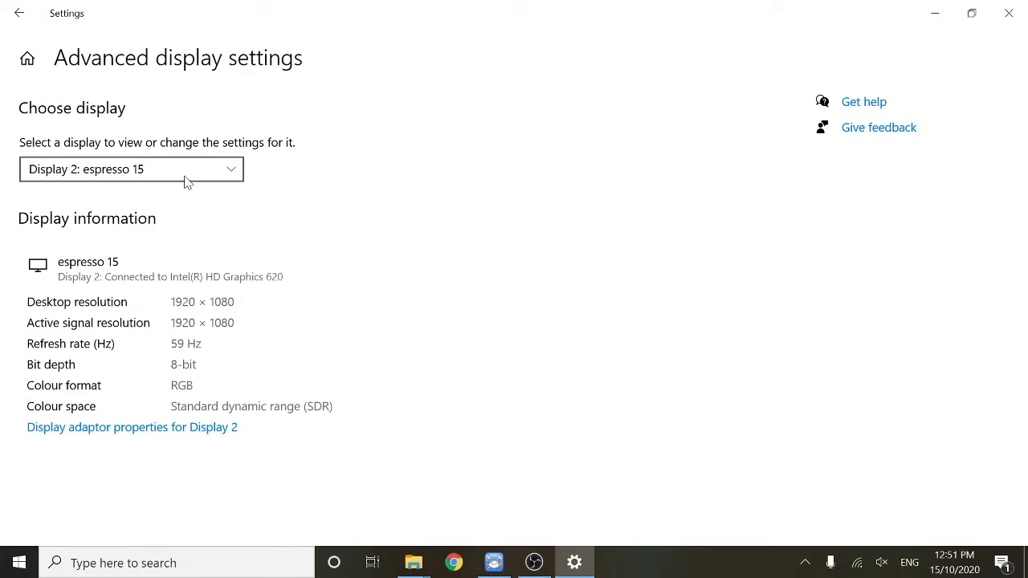
click(131, 169)
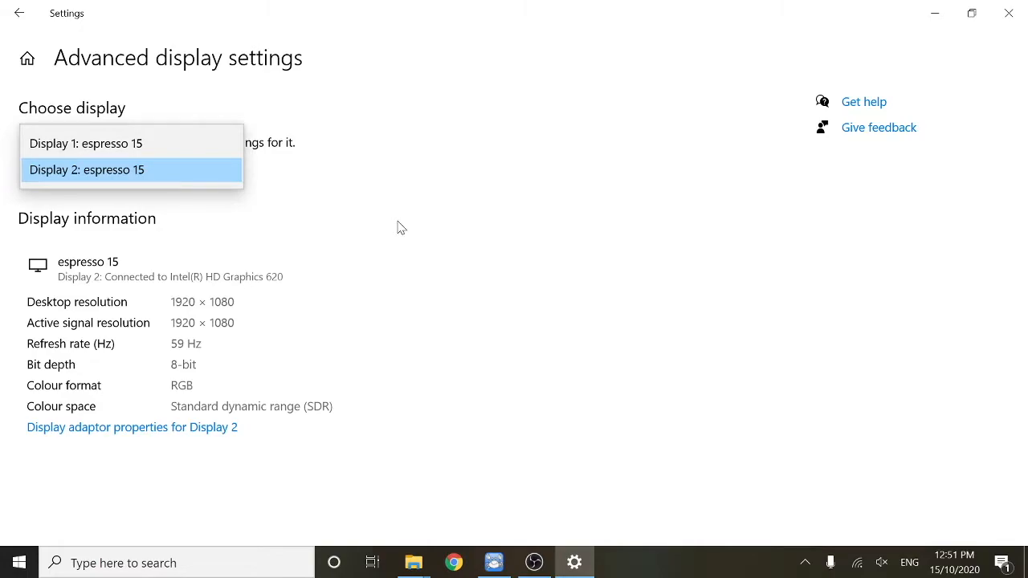
click(87, 170)
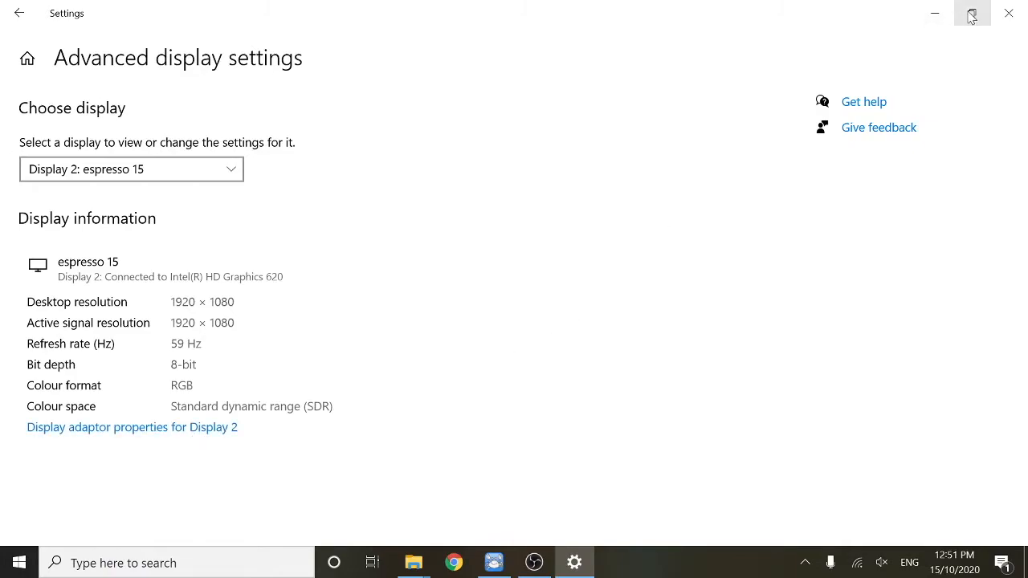
- Open Colour Management from the Intel HD Graphics 620 adapter properties and view Advanced defaults
click(132, 427)
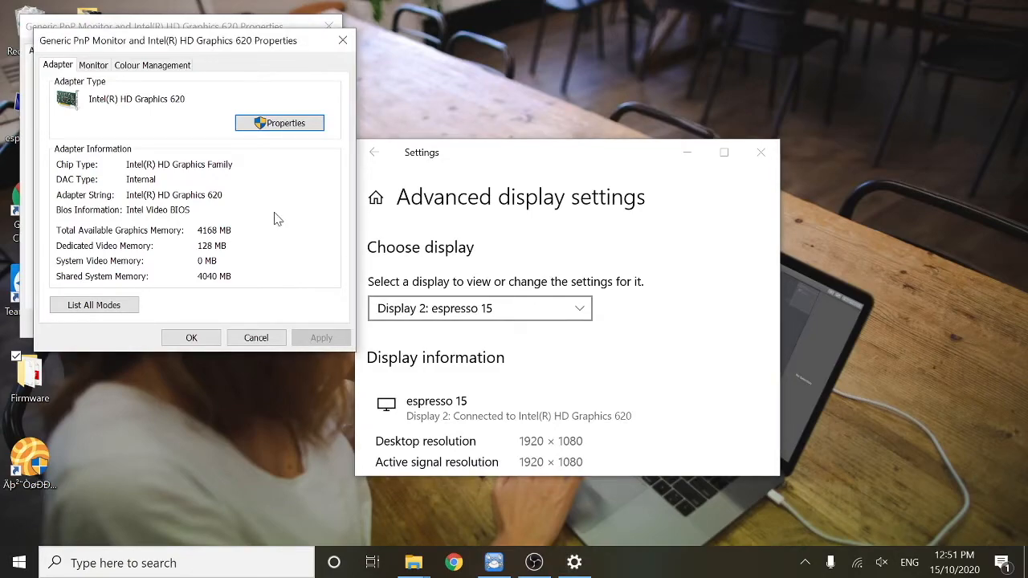
mouse_move(255, 200)
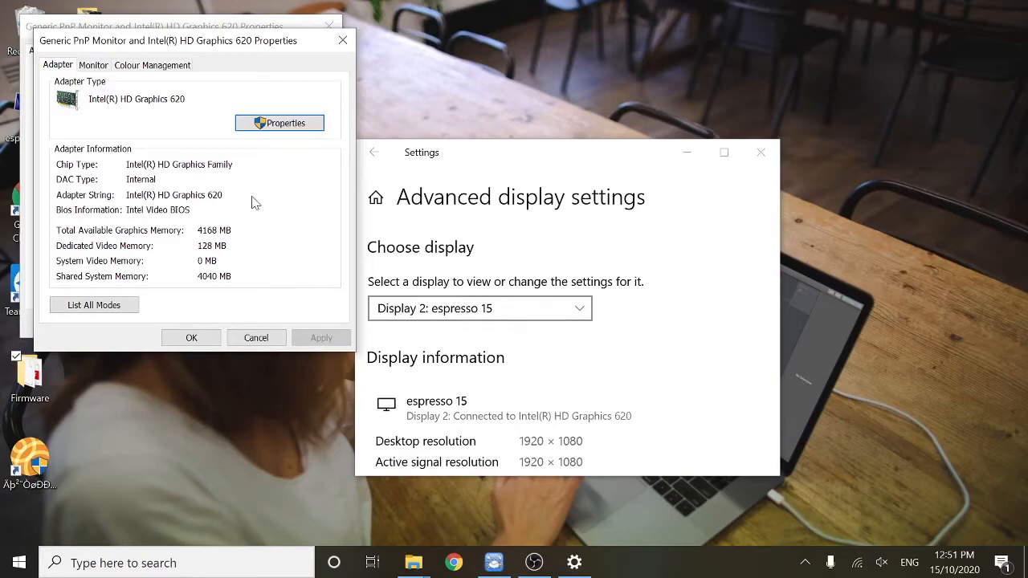
click(152, 65)
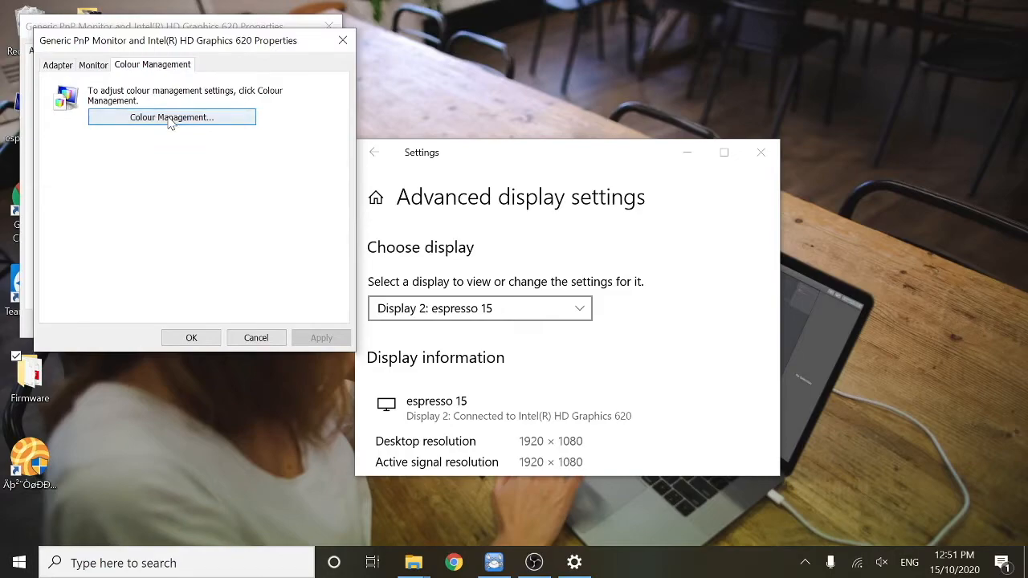
click(171, 117)
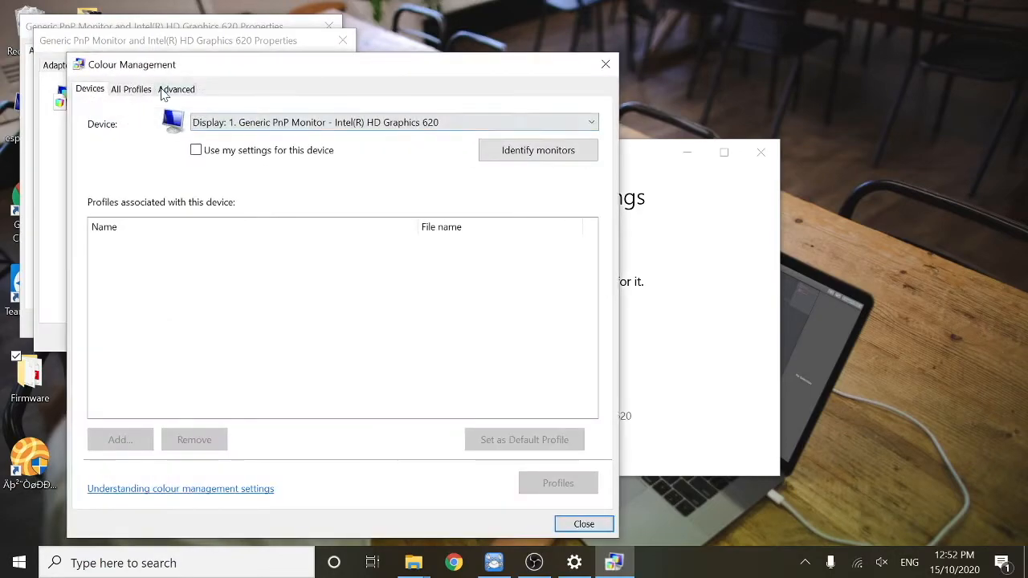
click(176, 89)
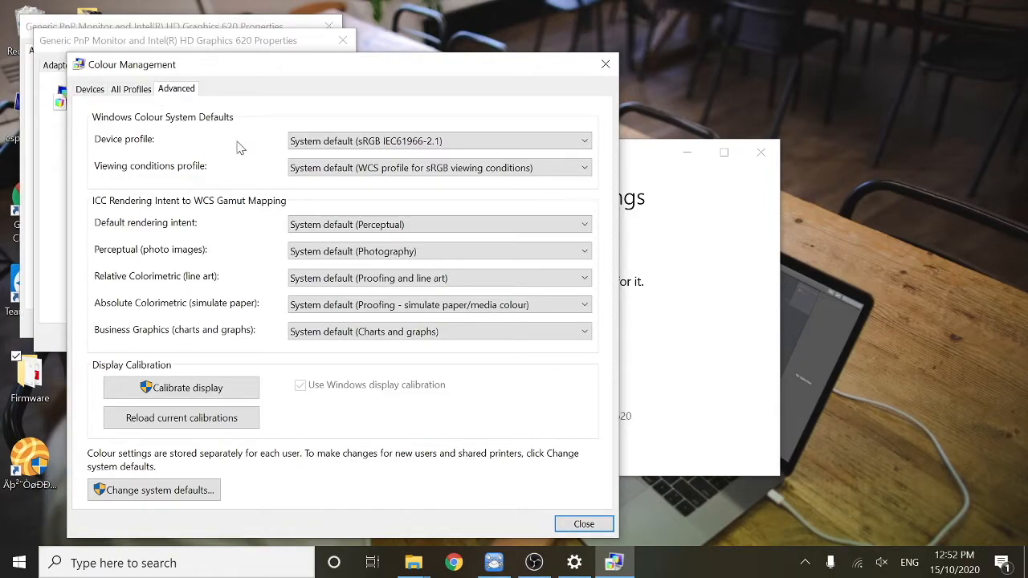
mouse_move(207, 408)
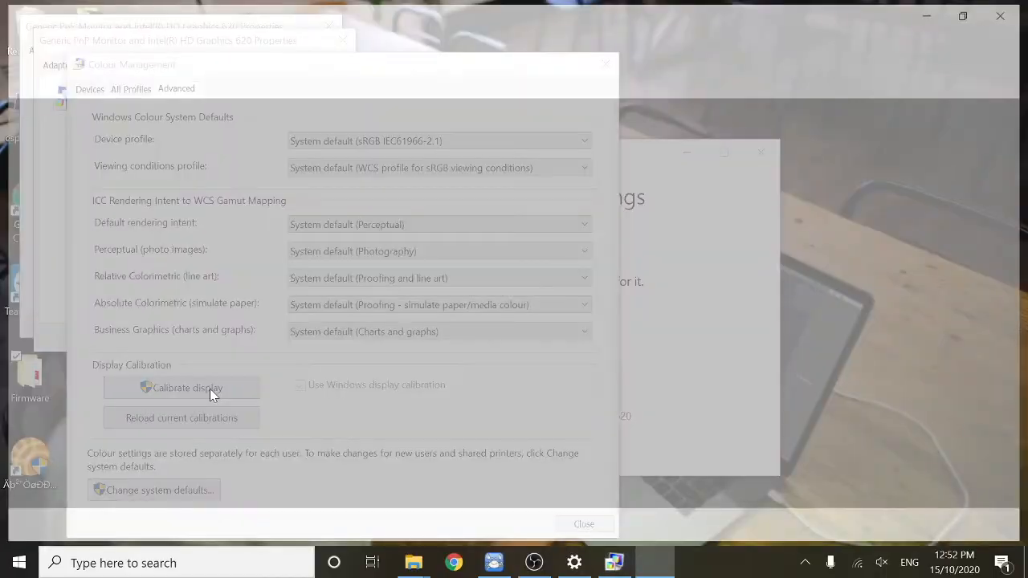
- Launch the calibration wizard, pass the intro pages, and set gamma until circle dots fade
click(185, 388)
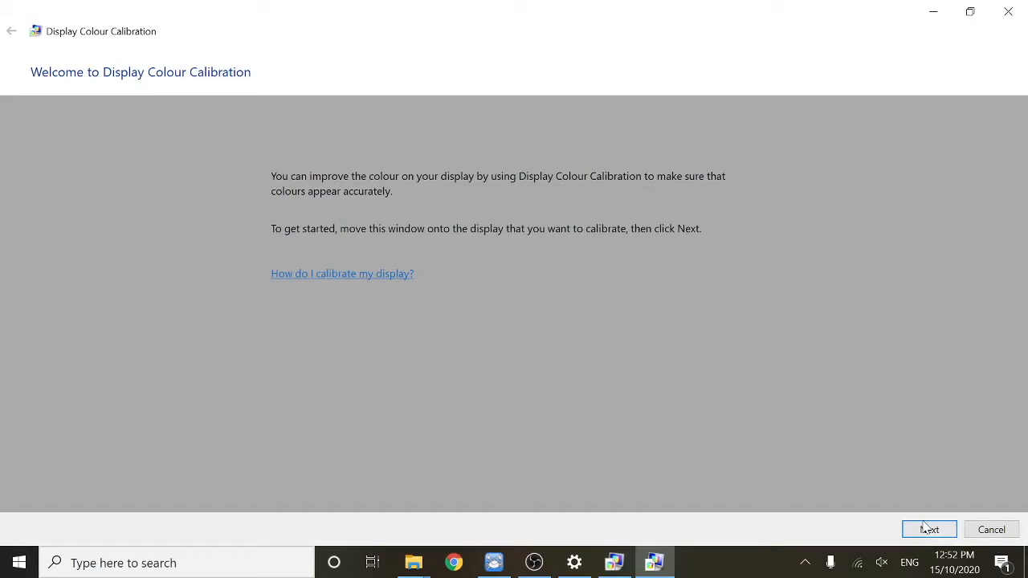
click(929, 529)
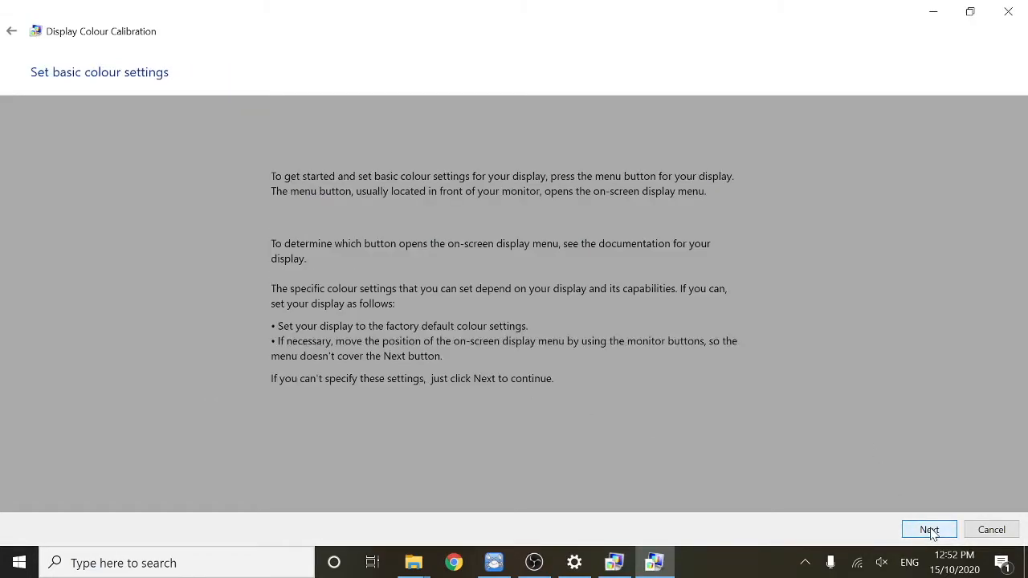
click(929, 530)
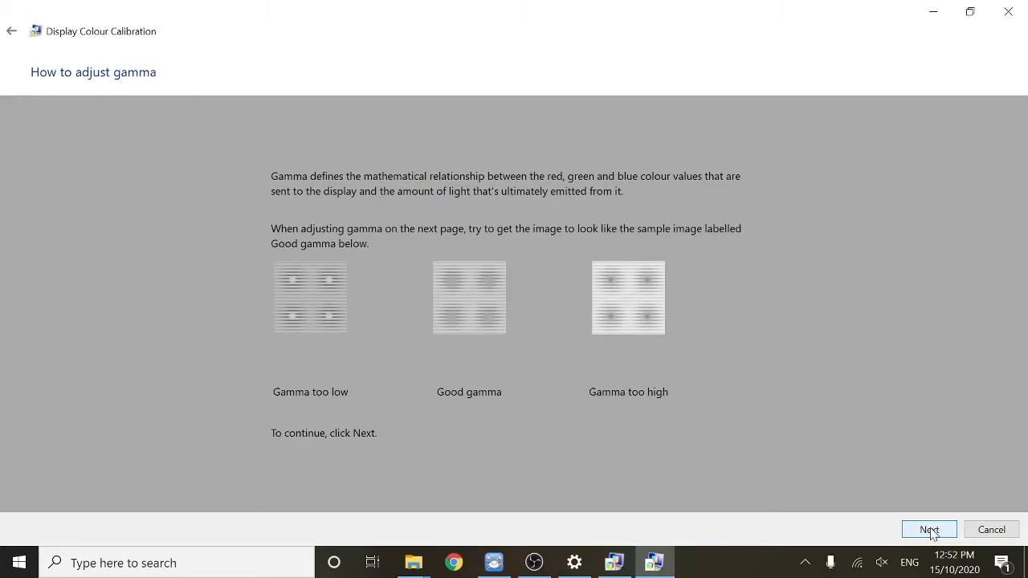
mouse_move(747, 313)
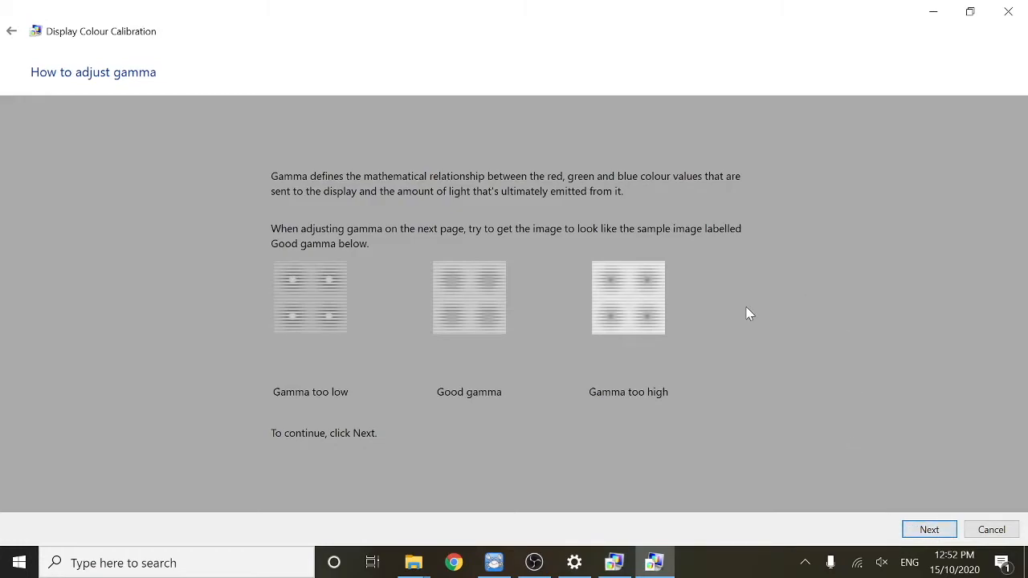
mouse_move(806, 368)
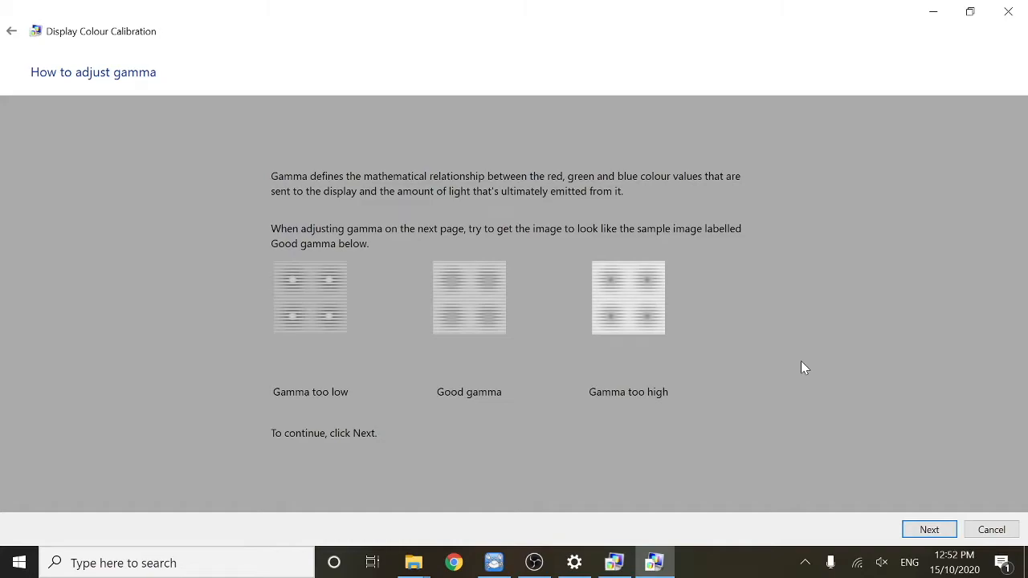
mouse_move(895, 499)
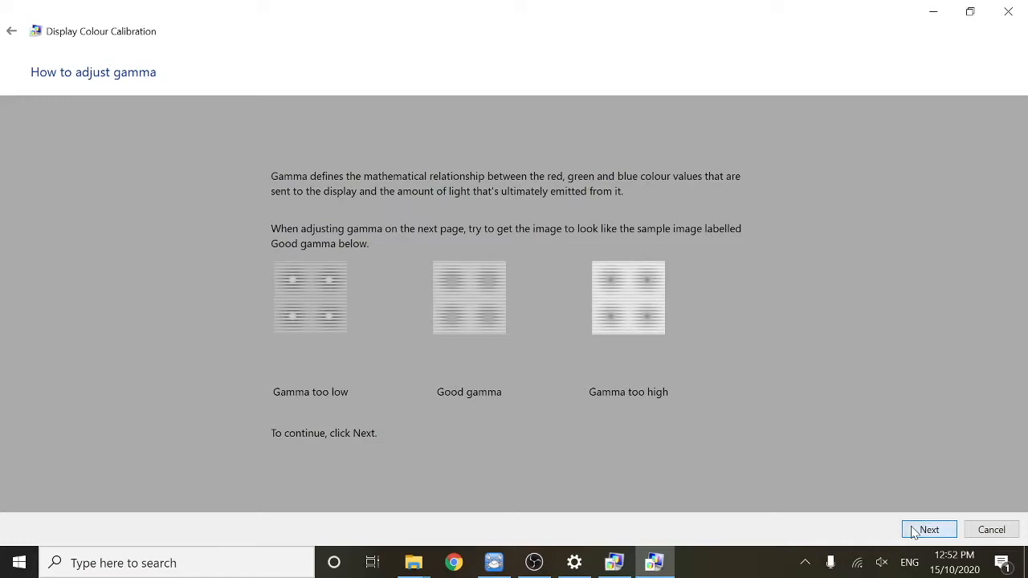
click(929, 530)
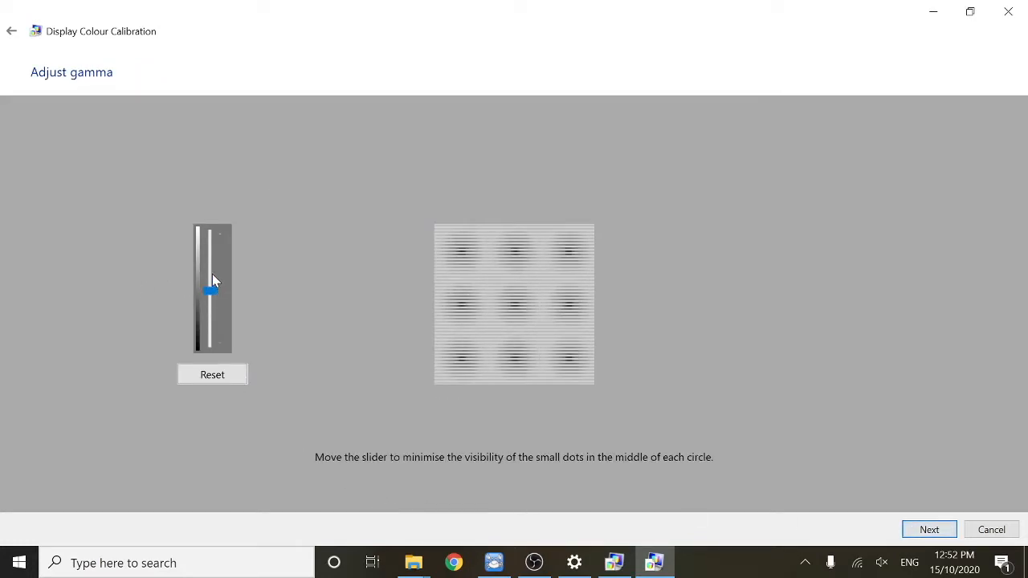
drag(210, 291, 210, 289)
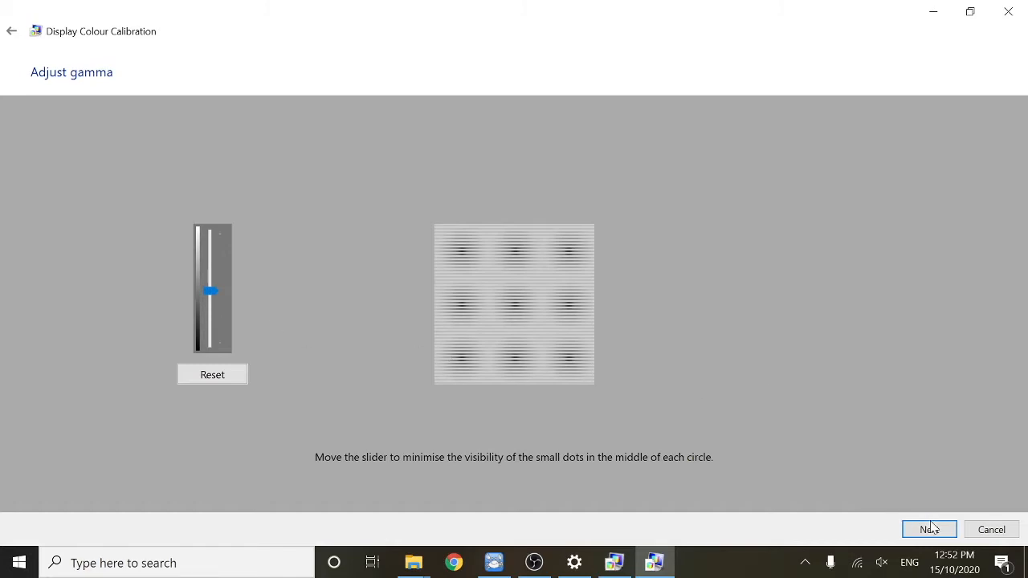
click(929, 529)
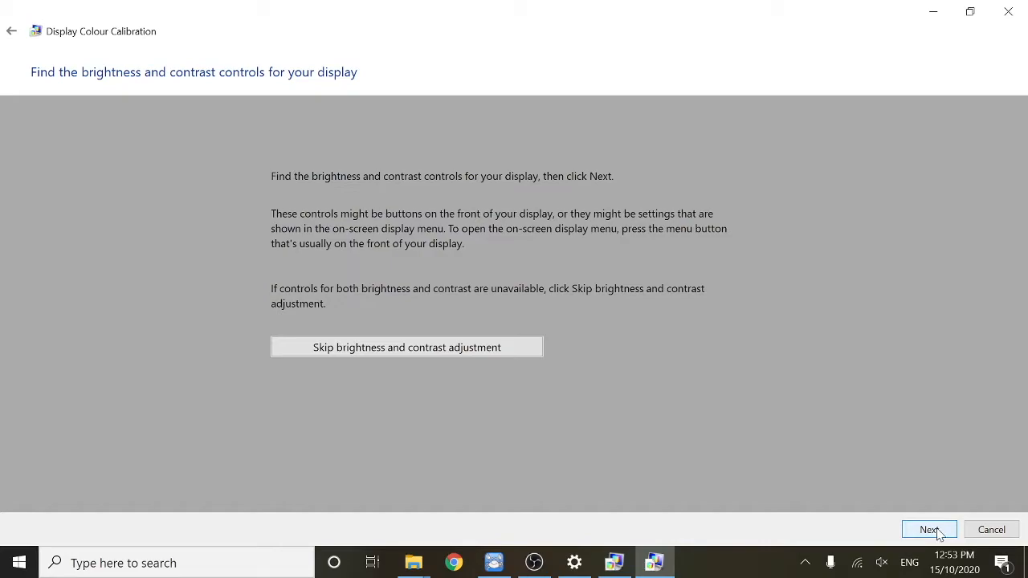
- Go through the brightness guidance and adjustment pages to the contrast explanation
click(930, 530)
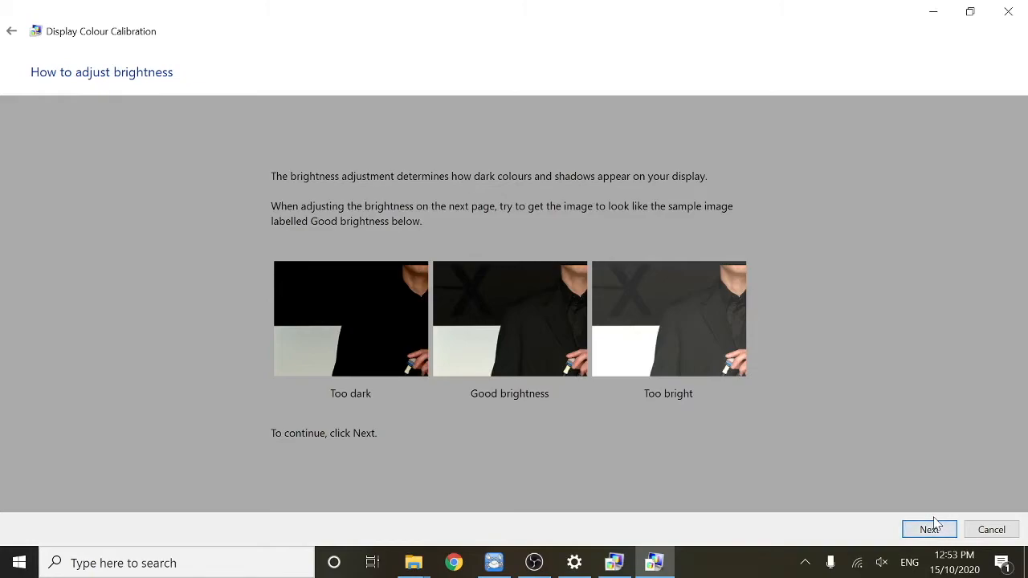
mouse_move(482, 283)
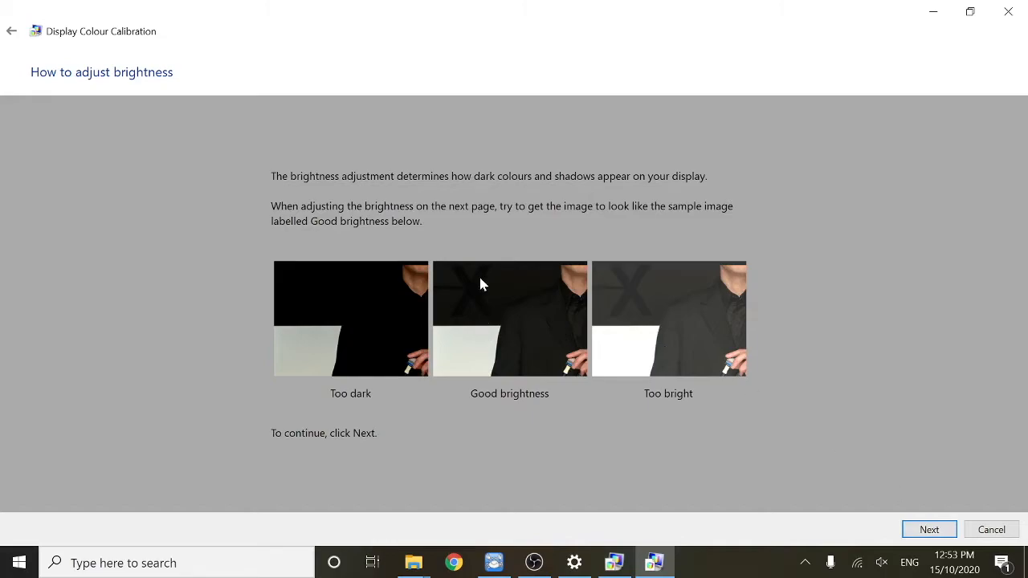
mouse_move(677, 346)
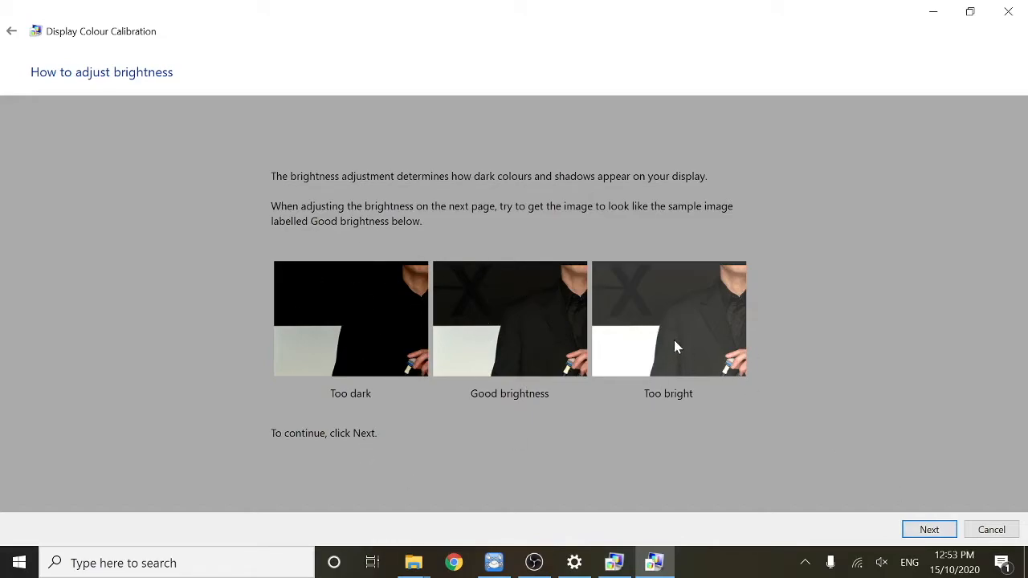
mouse_move(923, 510)
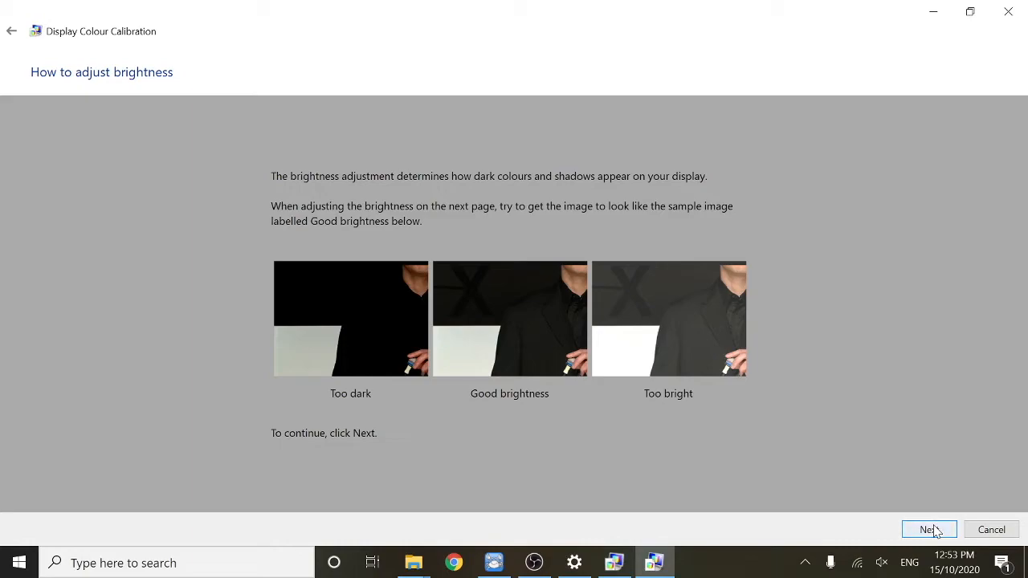
click(930, 529)
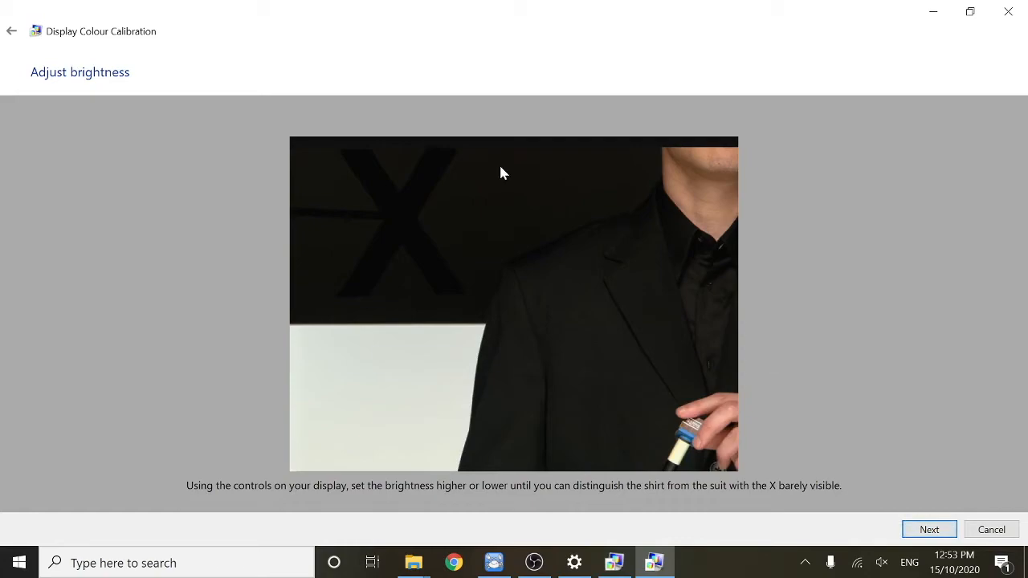
mouse_move(779, 427)
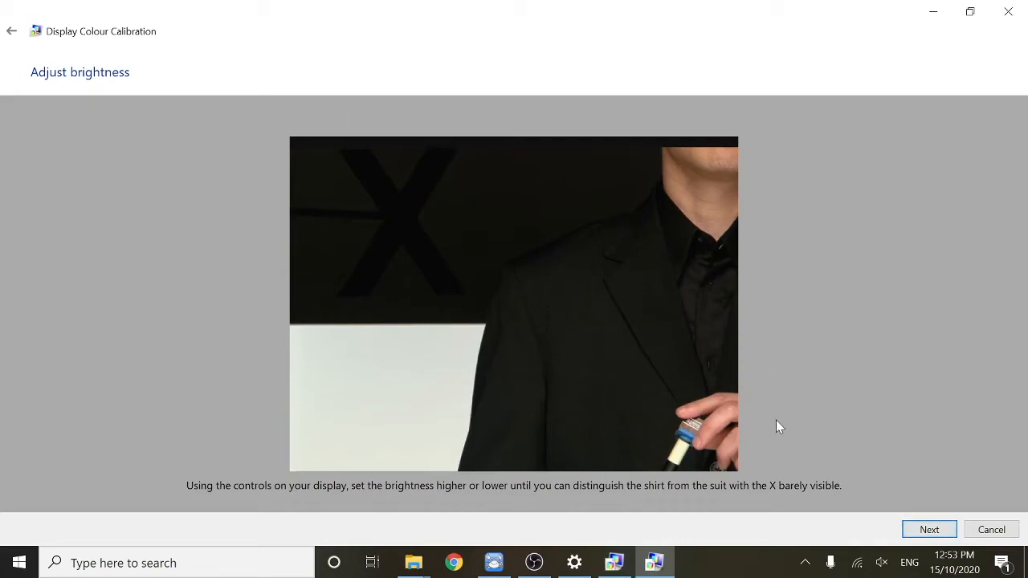
mouse_move(940, 523)
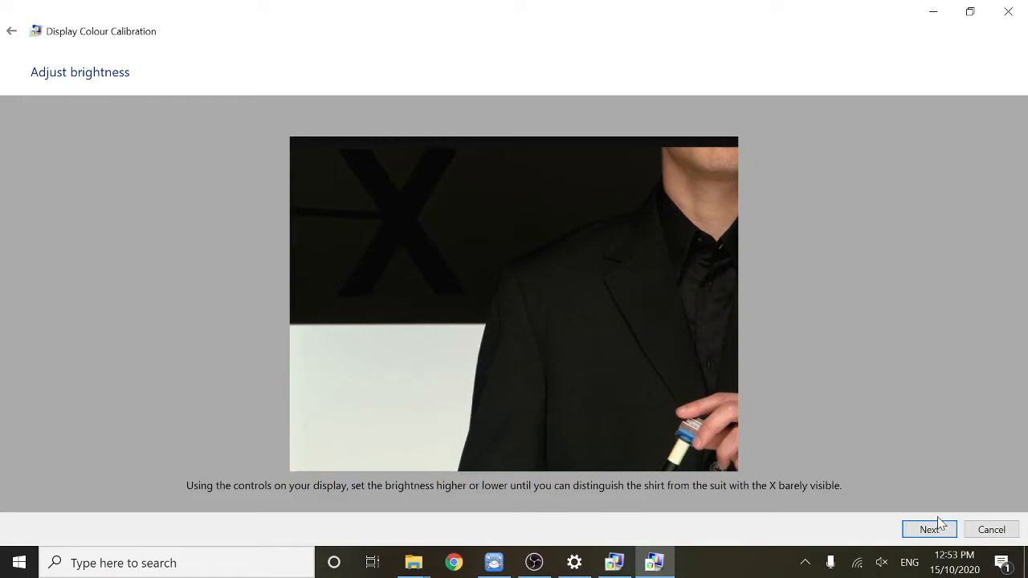
click(929, 529)
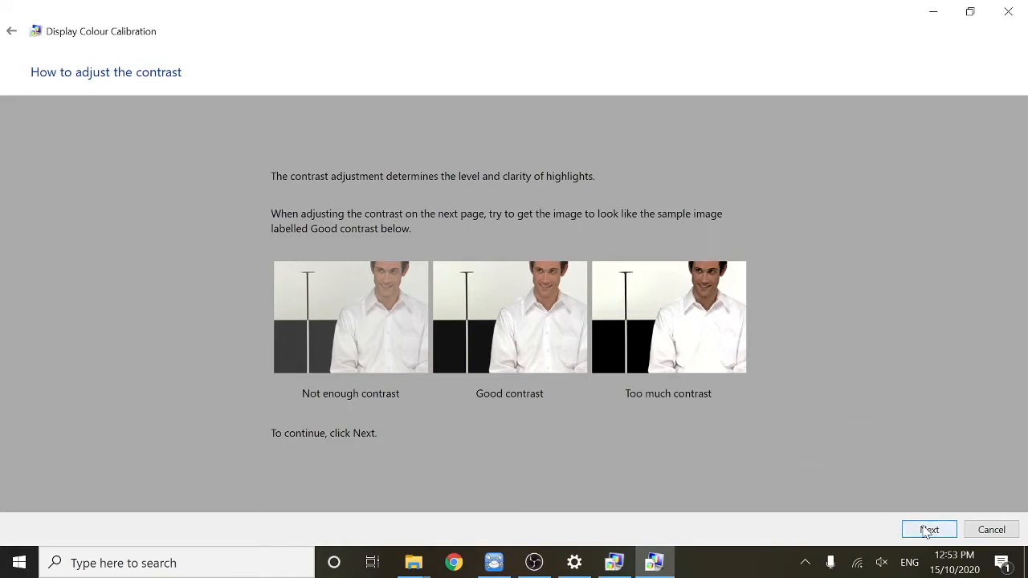
- Accept contrast and nudge the blue colour-balance slider down and back near full
click(929, 529)
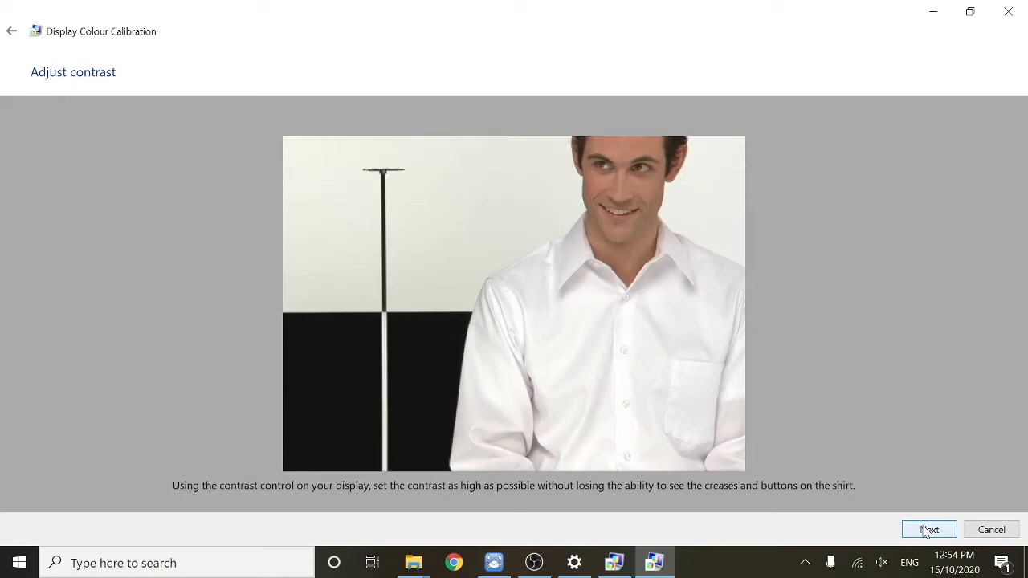
click(929, 530)
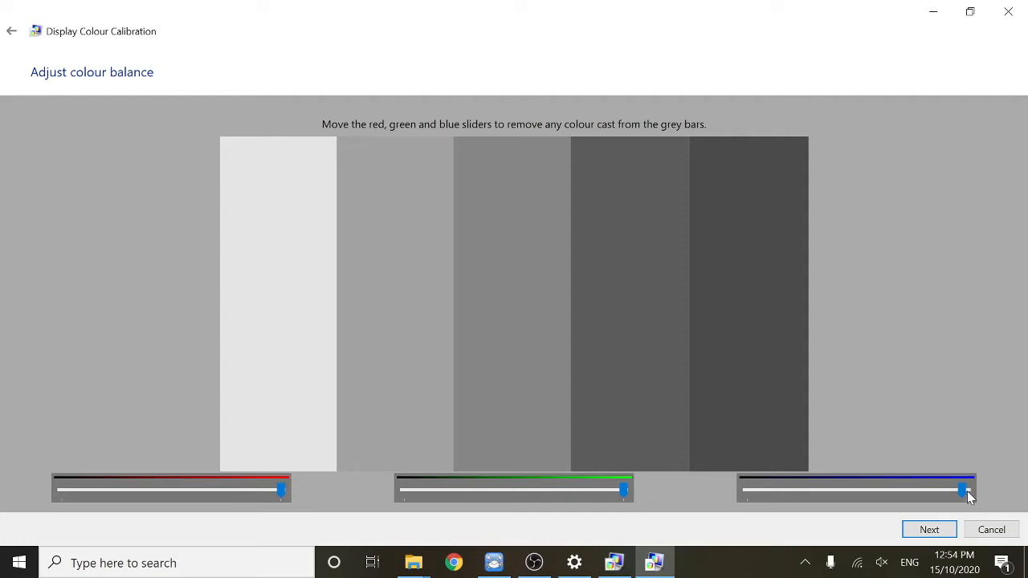
drag(967, 491, 940, 491)
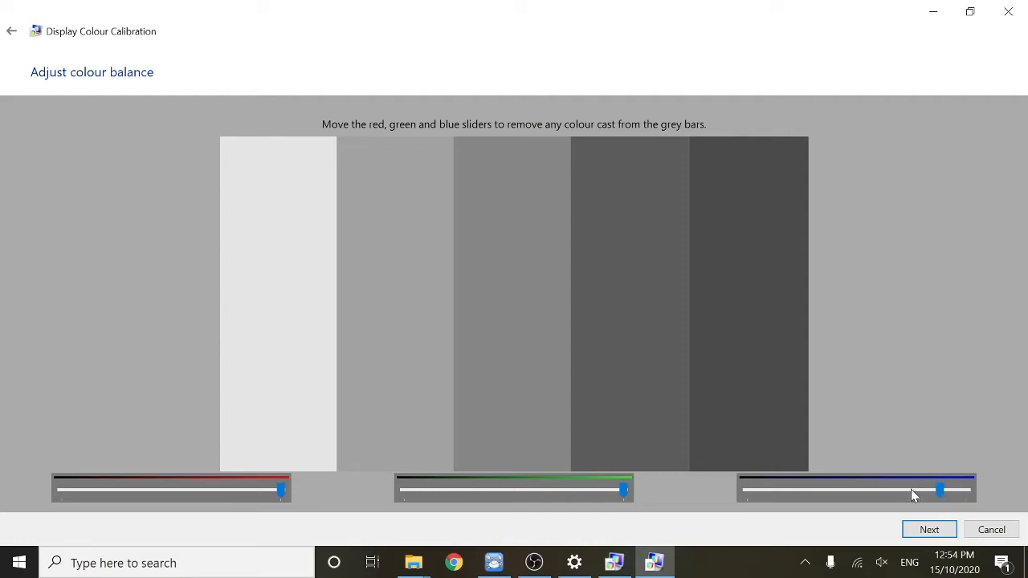
drag(940, 490, 964, 490)
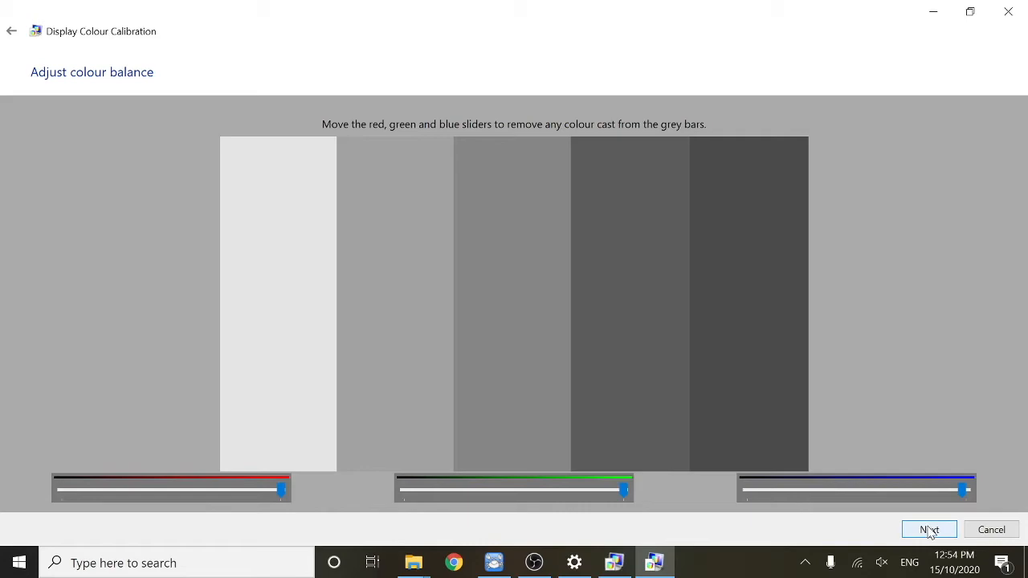
- Compare the new calibration with the current one and finish saving it
click(930, 529)
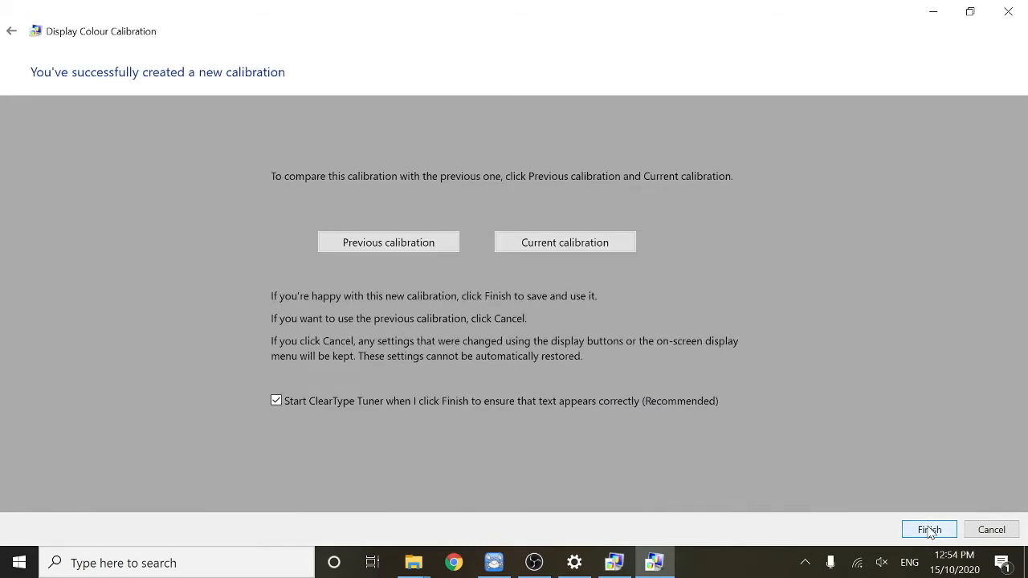
click(564, 242)
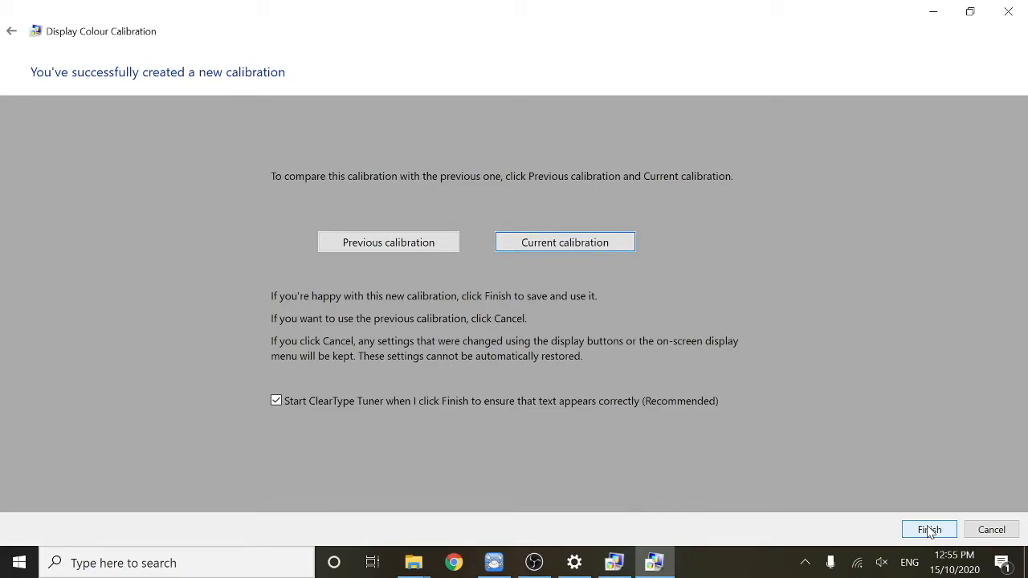
click(929, 530)
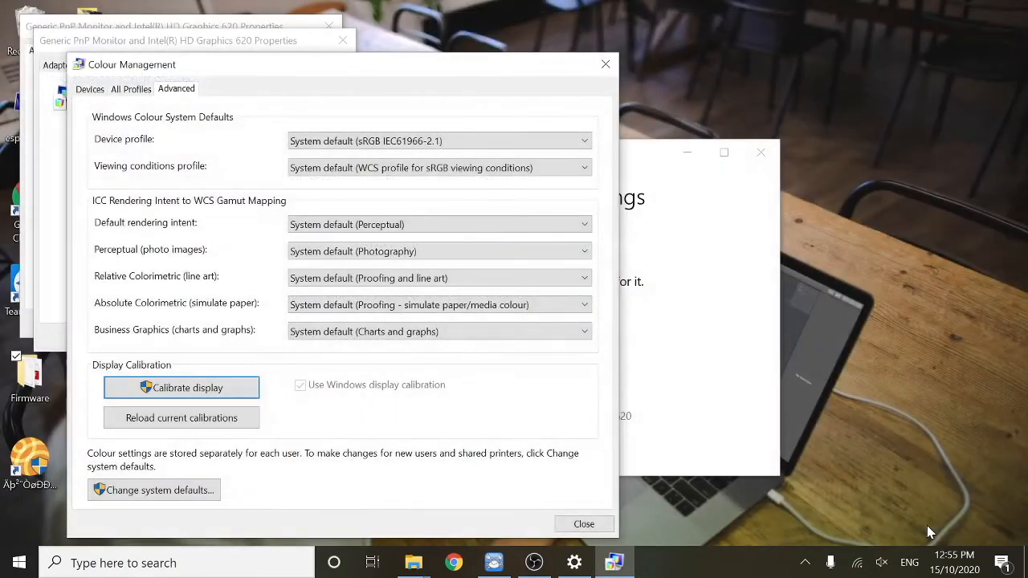
- Start ClearType tuning with ClearType on, tuning only the second espresso 15 monitor
click(181, 387)
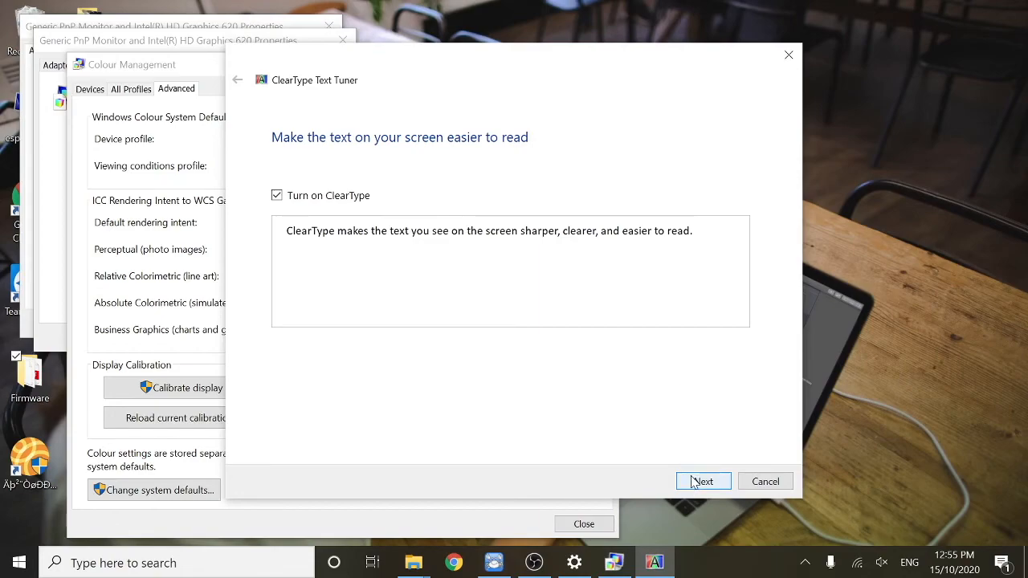
click(702, 481)
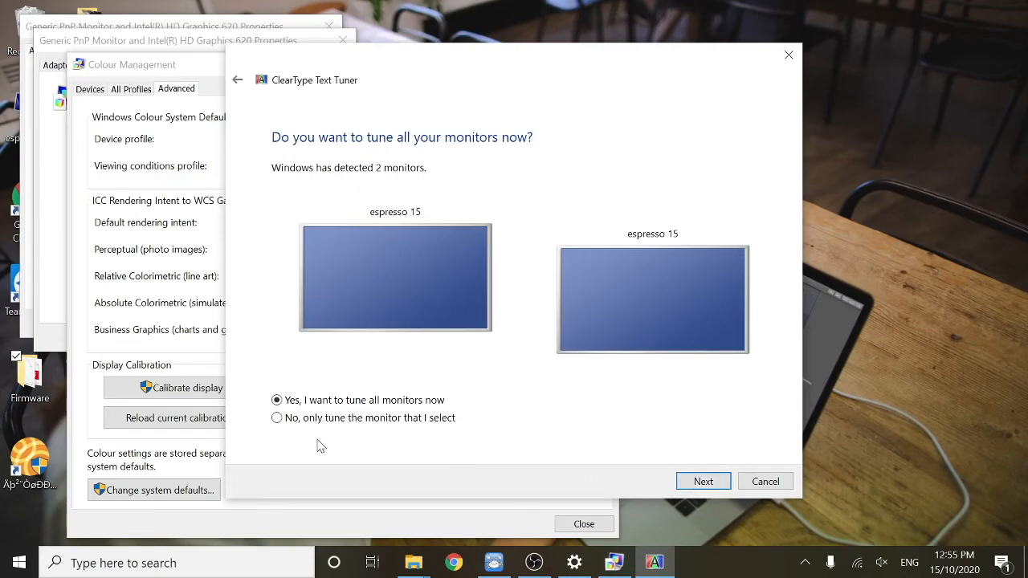
mouse_move(285, 420)
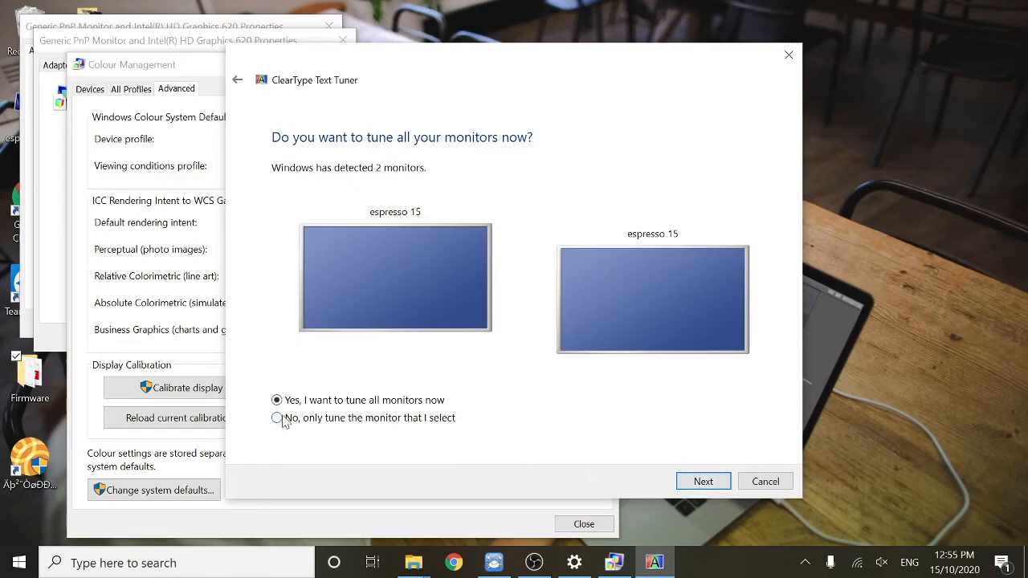
click(276, 417)
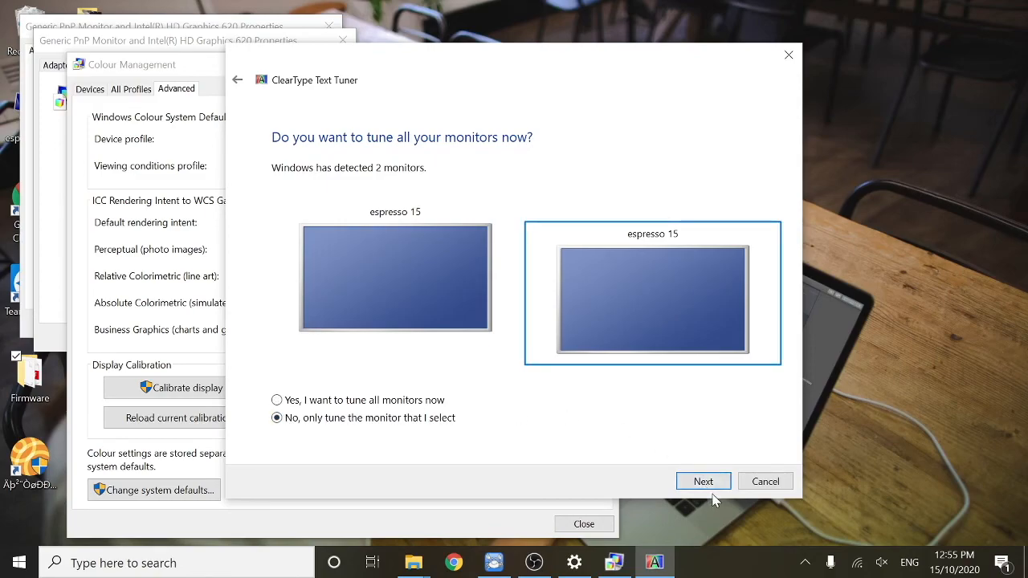
click(703, 481)
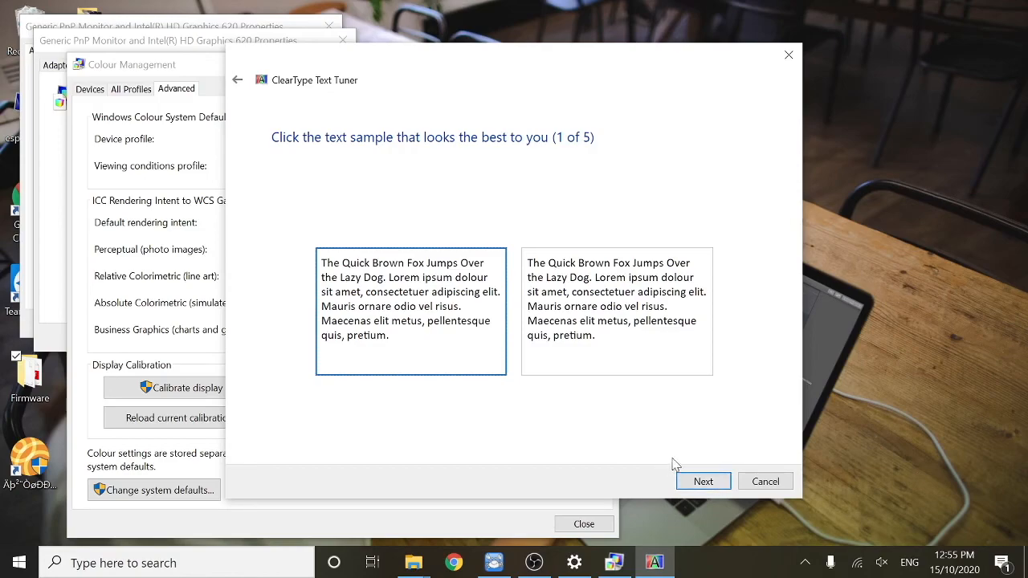
- Pick the clearest text sample on each tuner page and finish tuning
click(616, 311)
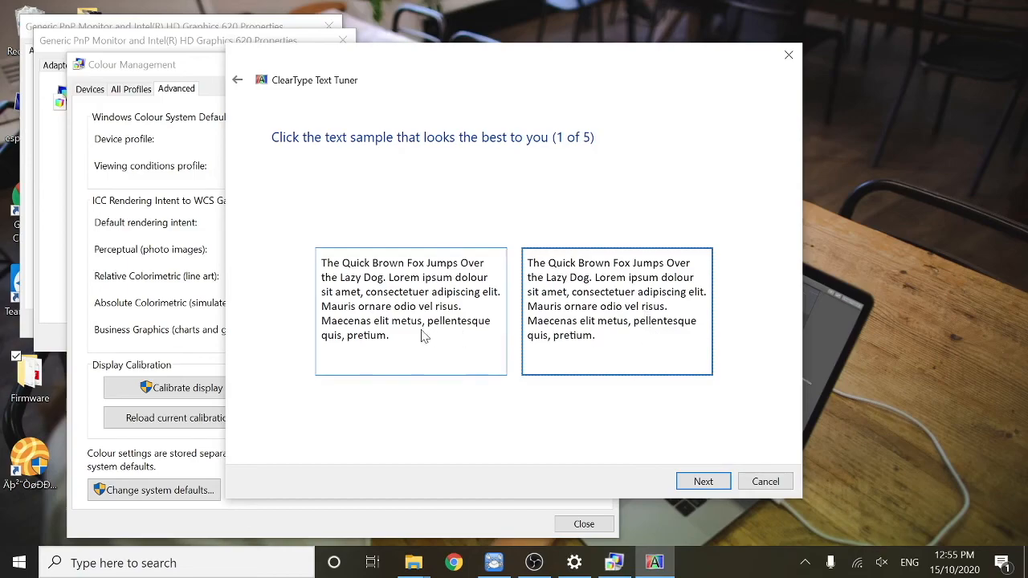
click(703, 481)
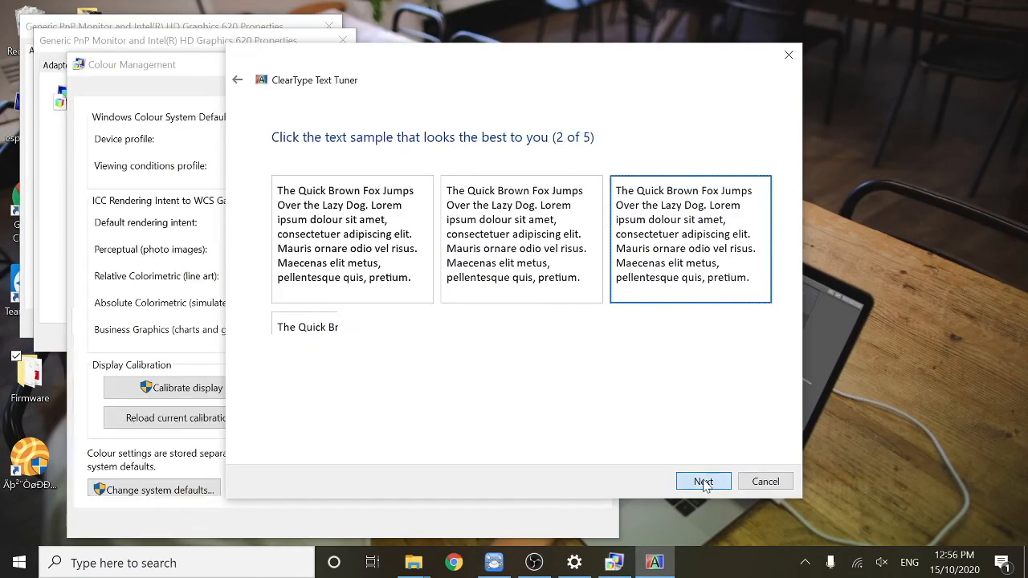
click(703, 481)
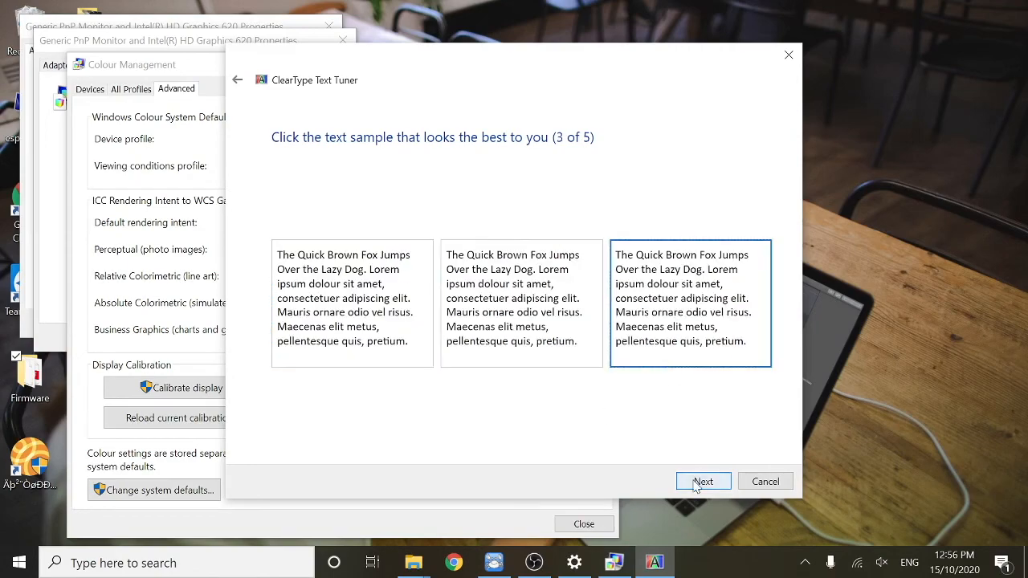
click(703, 481)
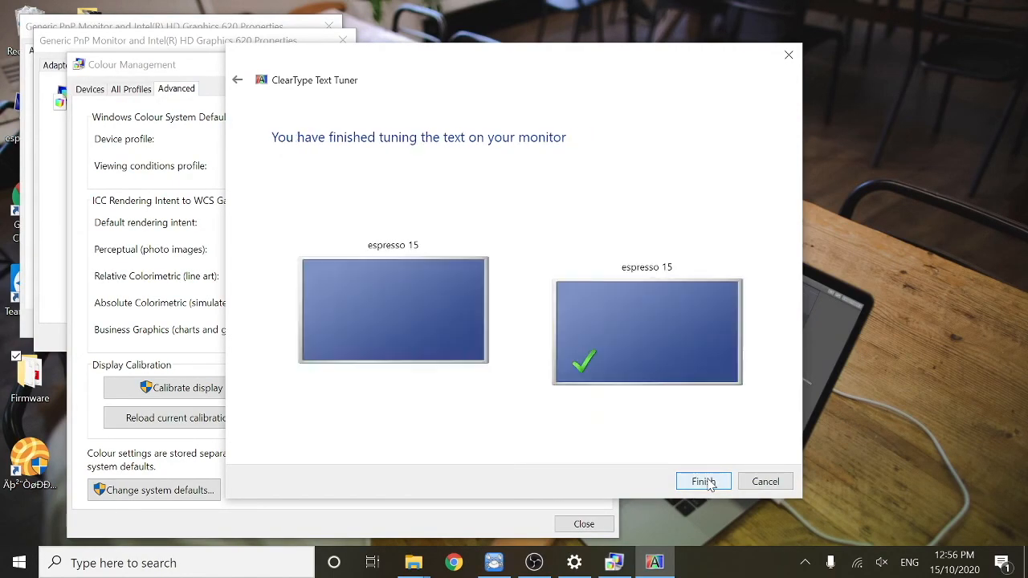